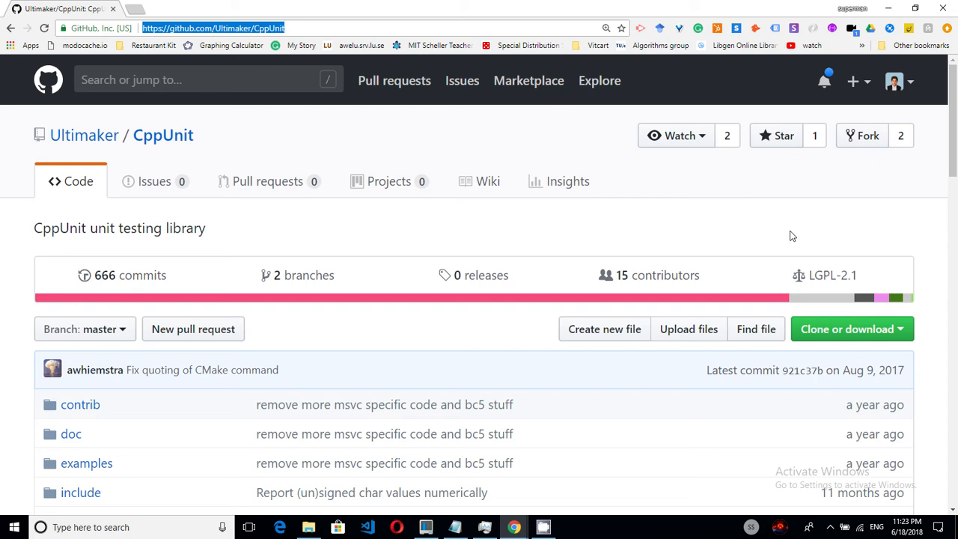
pyautogui.moveTo(745, 220)
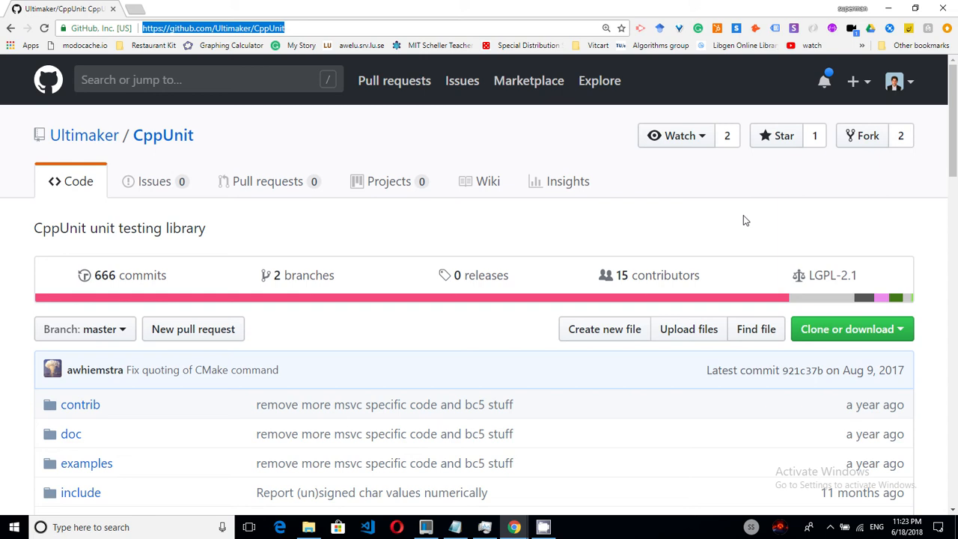
pyautogui.moveTo(497, 24)
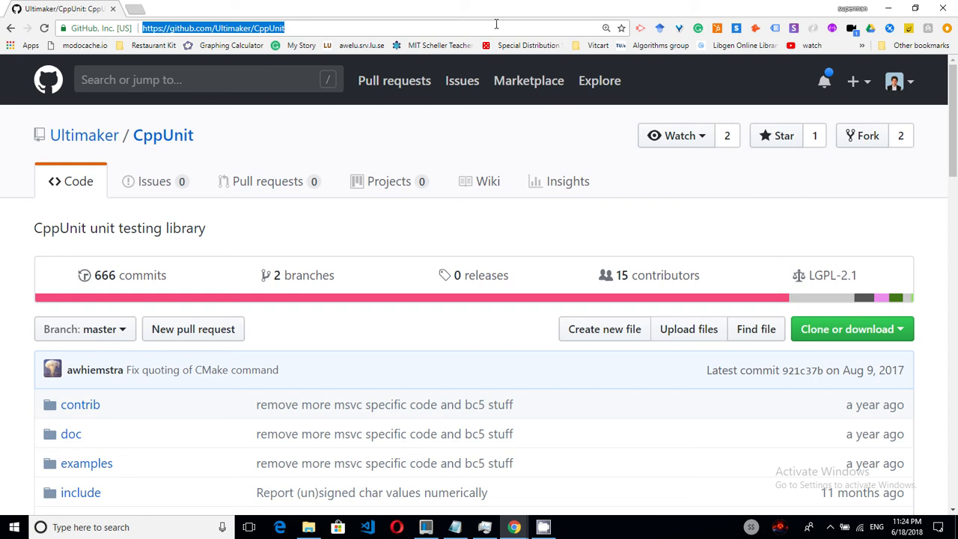
pyautogui.moveTo(369, 27)
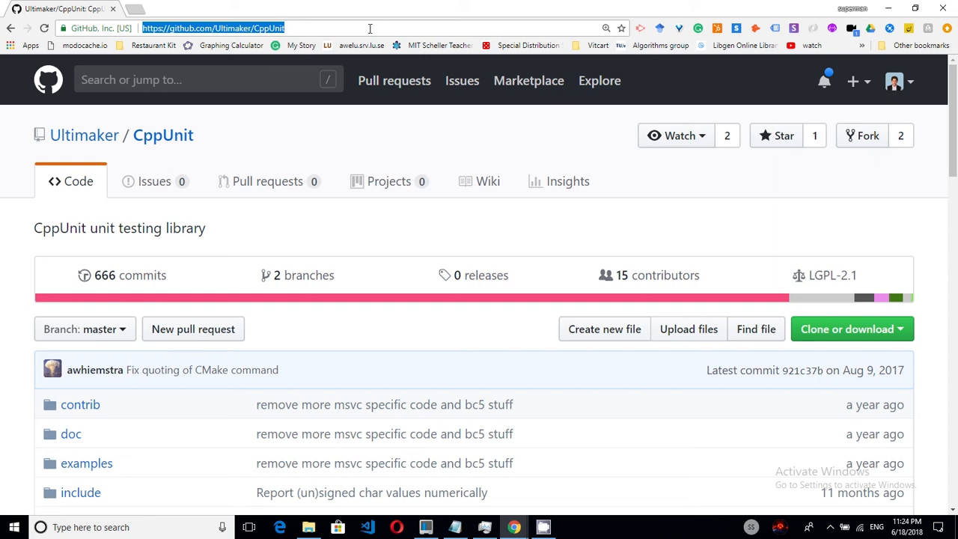
# Bring the Command Prompt forward and change into the src directory of the cloned CppUnit
pyautogui.scroll(-3)
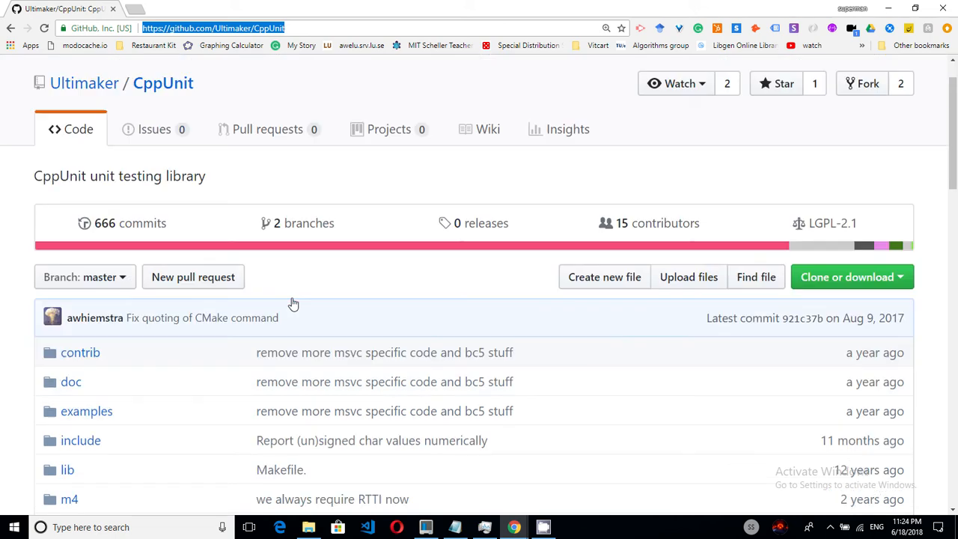
pyautogui.scroll(-3)
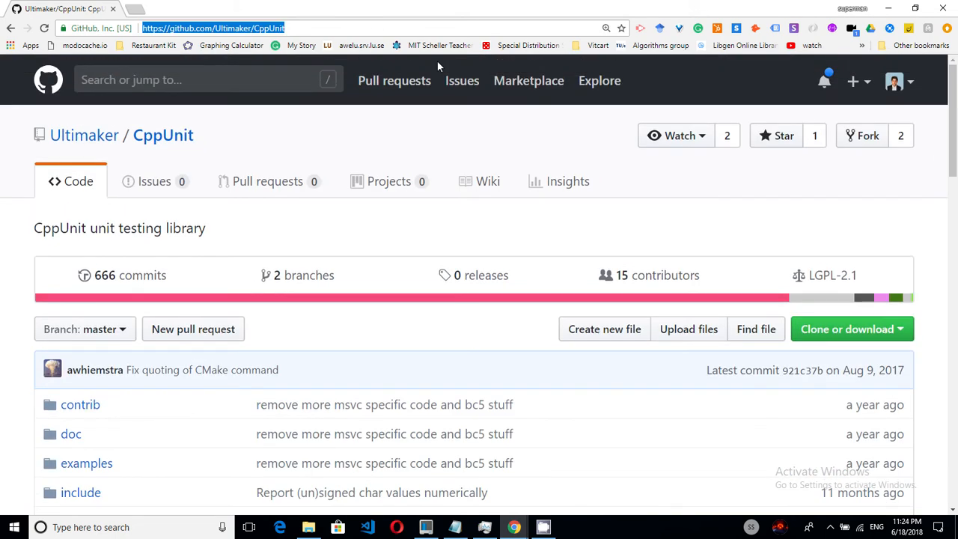
pyautogui.click(572, 527)
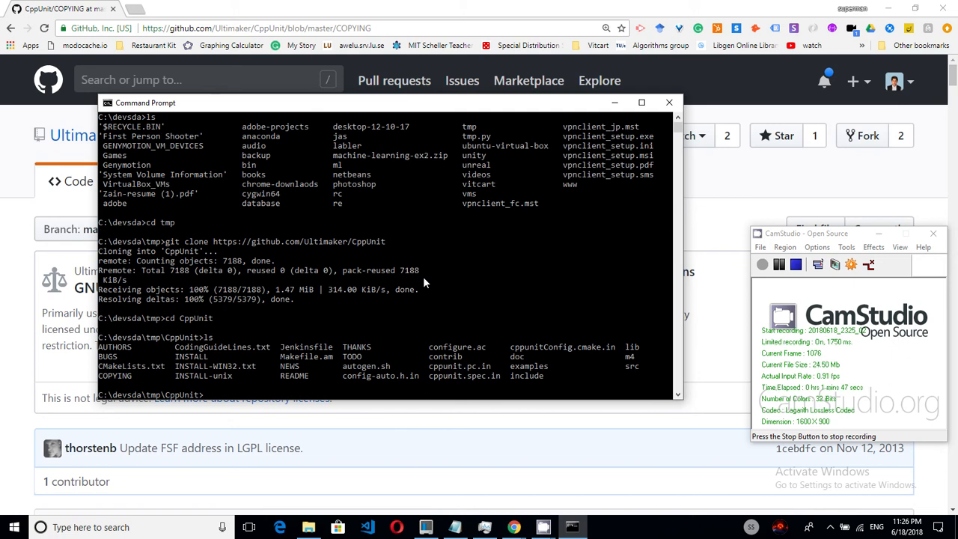
pyautogui.write('cd src')
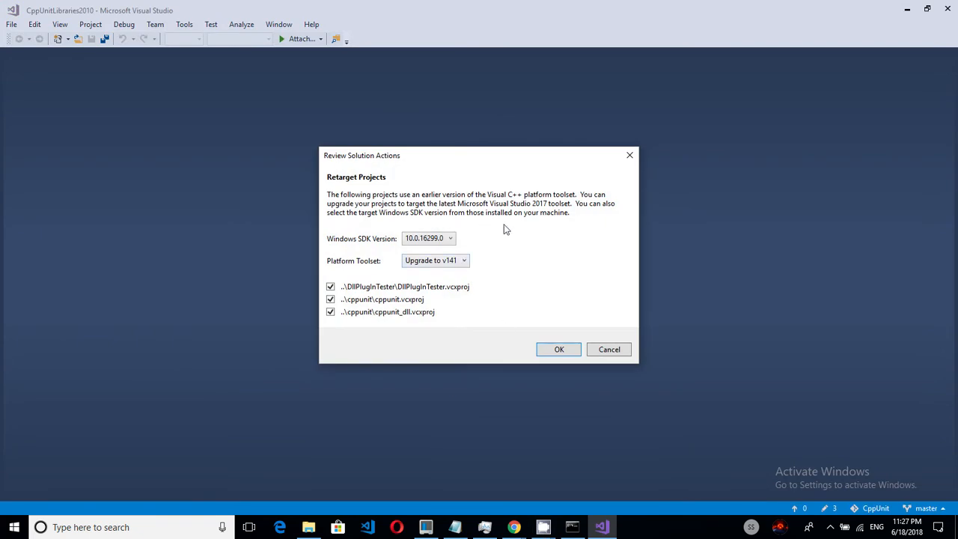
pyautogui.moveTo(568, 366)
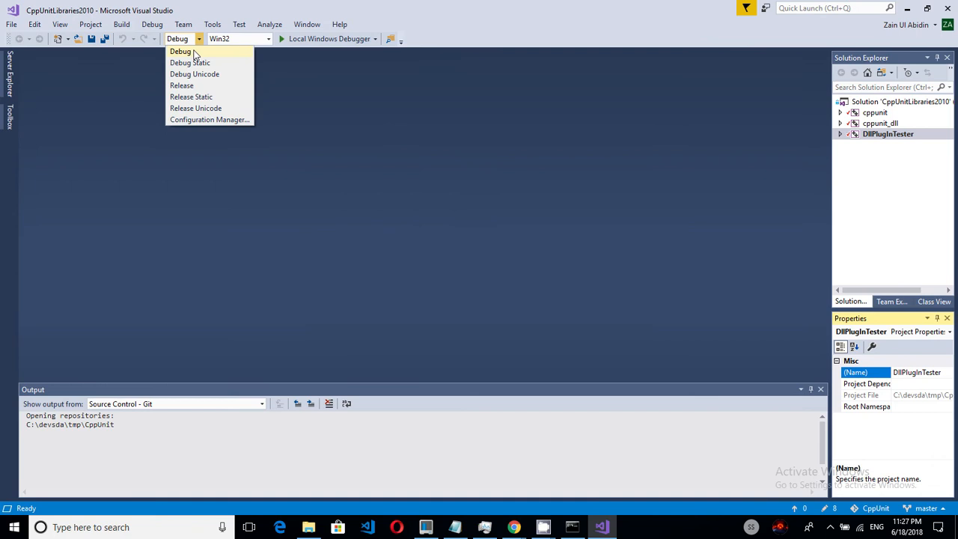
pyautogui.moveTo(192, 96)
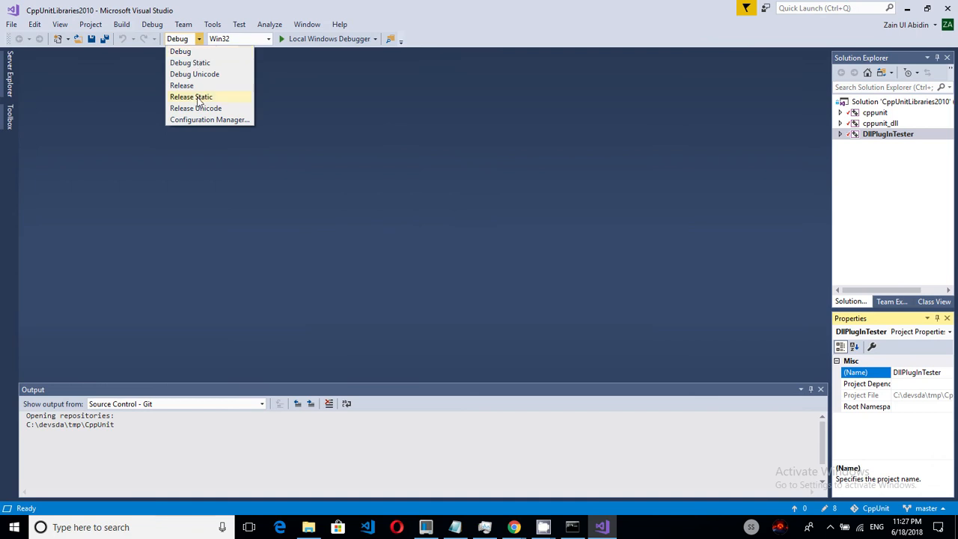
pyautogui.moveTo(181, 86)
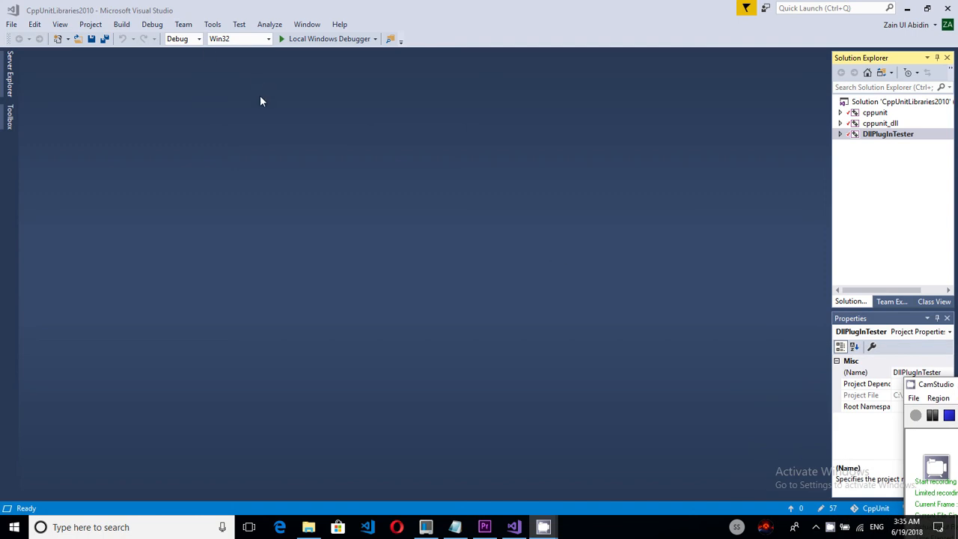
# Switch to Visual Studio and bring up the SampleCPPUnitTest project's property pages
pyautogui.press('alt+tab')
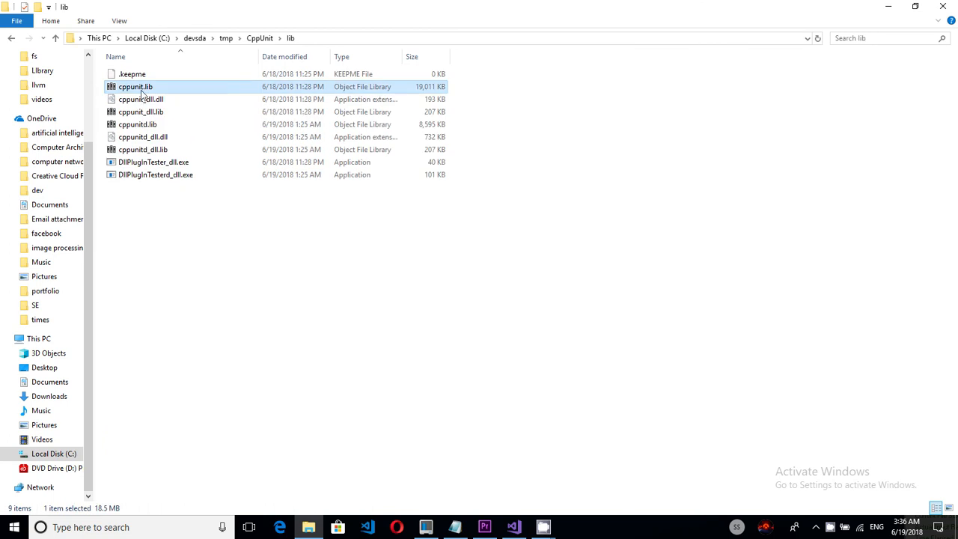
pyautogui.moveTo(149, 124)
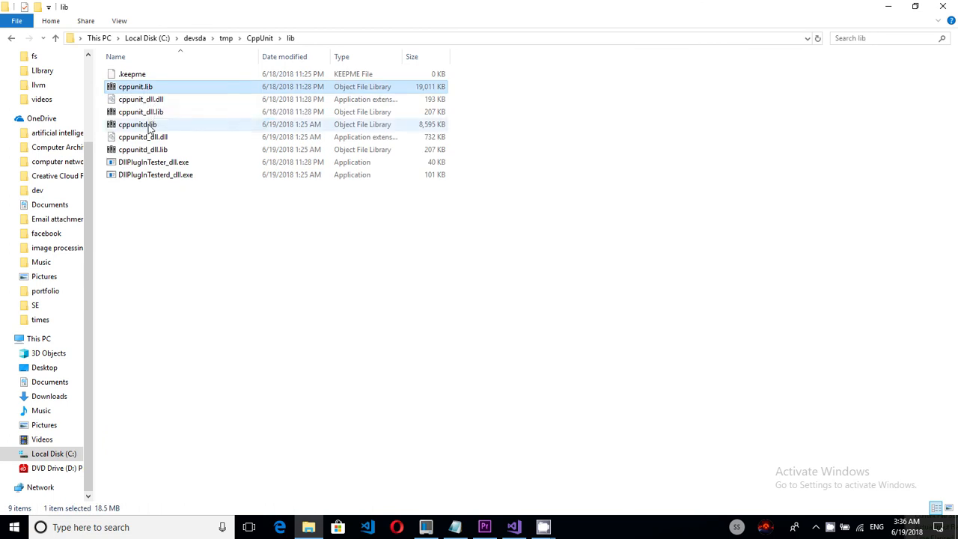
pyautogui.moveTo(163, 124)
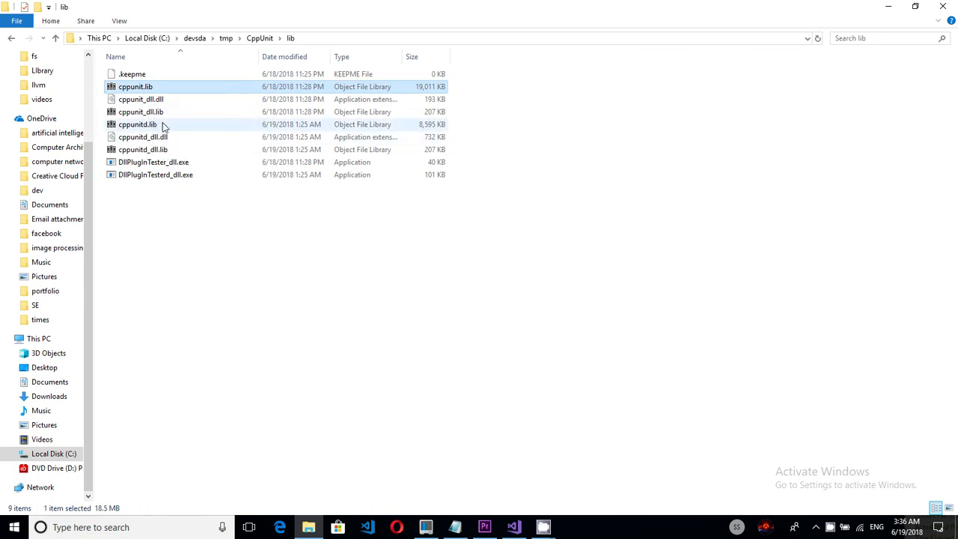
pyautogui.moveTo(158, 125)
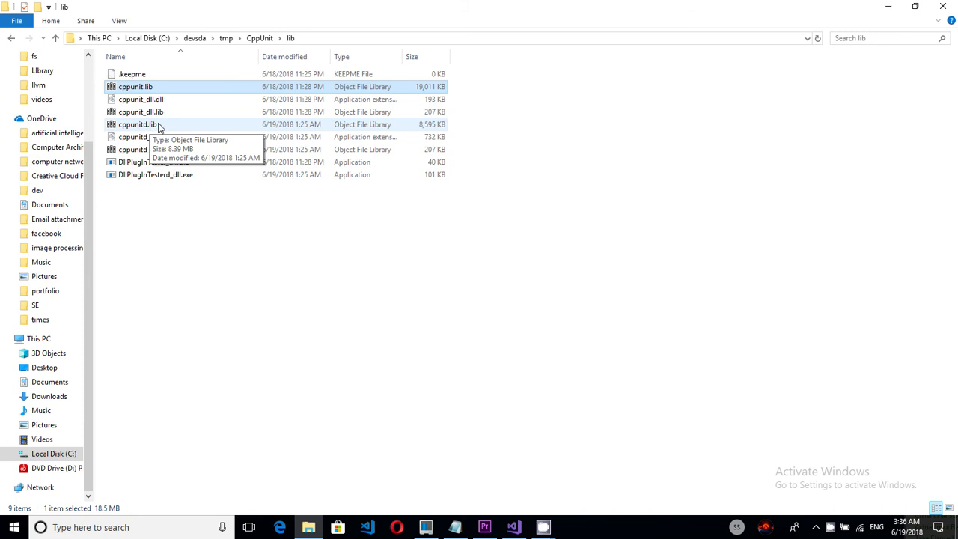
pyautogui.moveTo(156, 93)
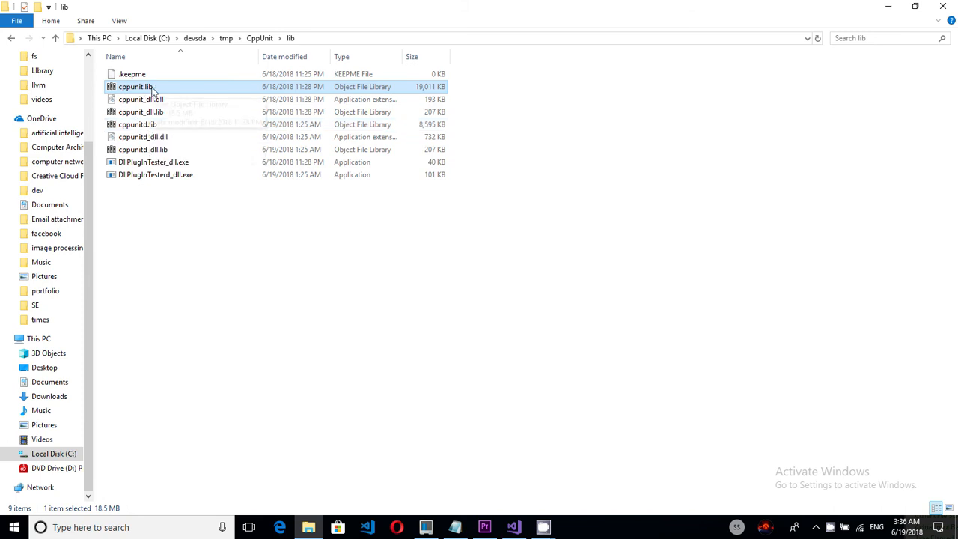
pyautogui.click(313, 232)
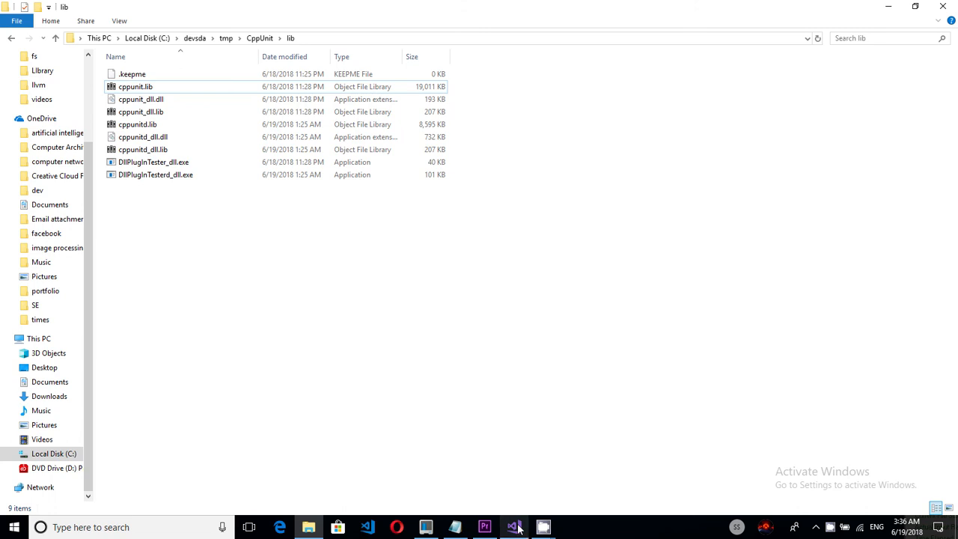
pyautogui.click(511, 527)
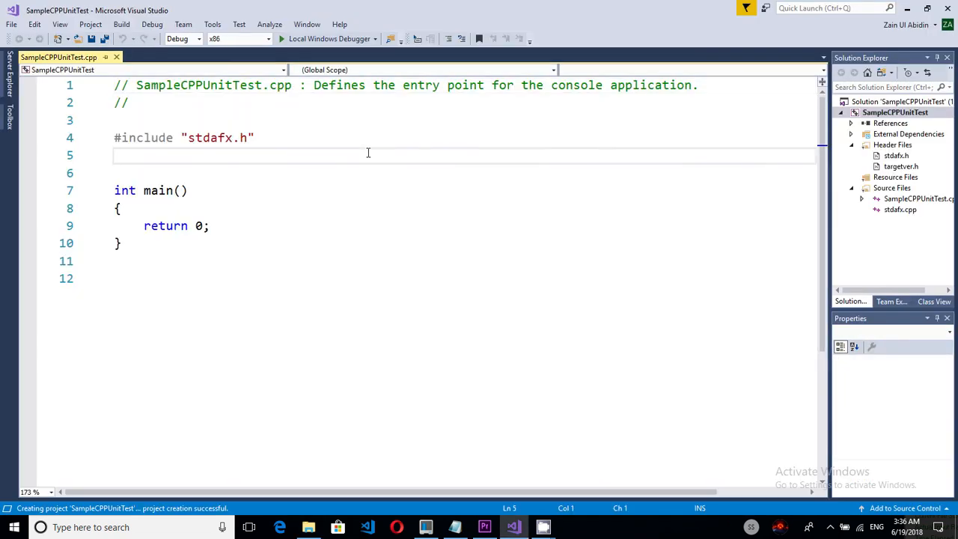
pyautogui.rightClick(896, 111)
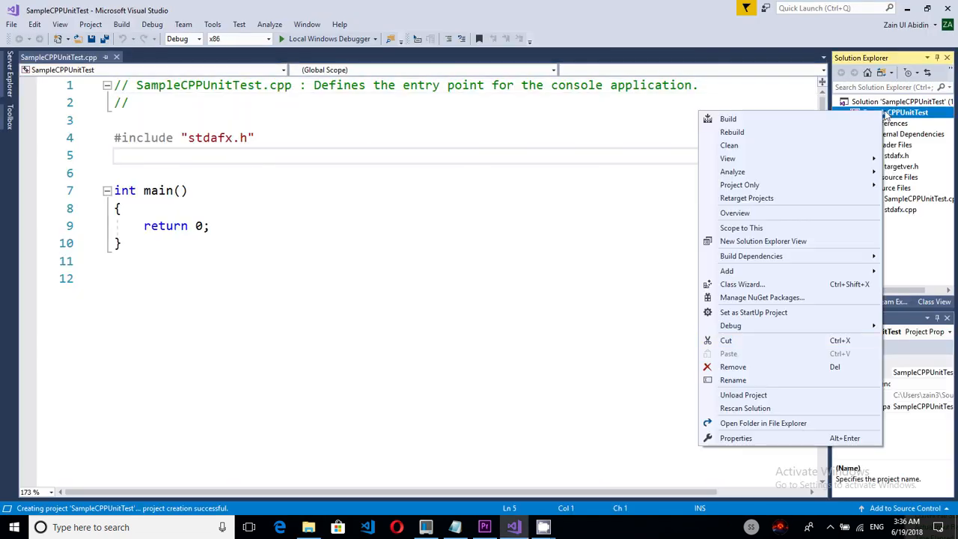
pyautogui.click(737, 437)
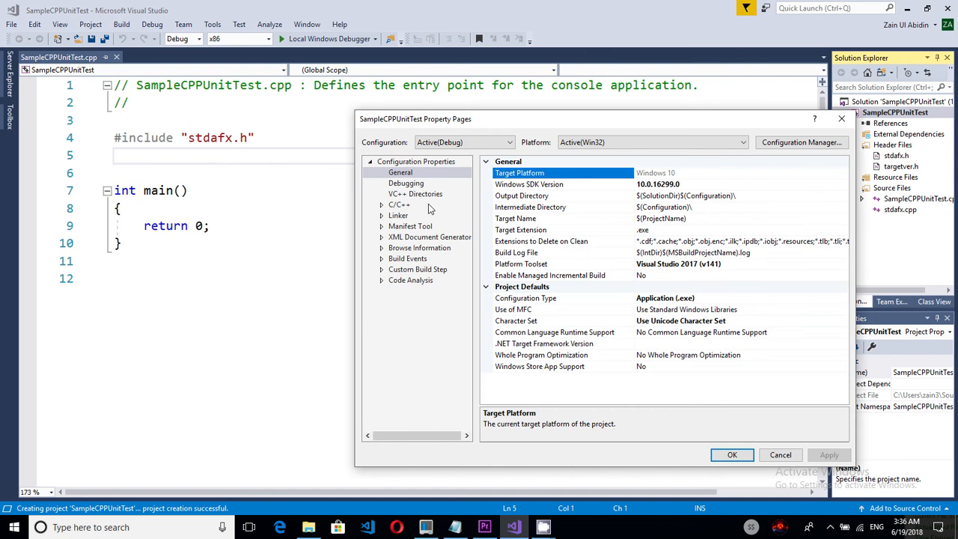
# Add C:\devsda\tmp\CppUnit\include to the project's Include Directories under VC++ Directories
pyautogui.click(416, 195)
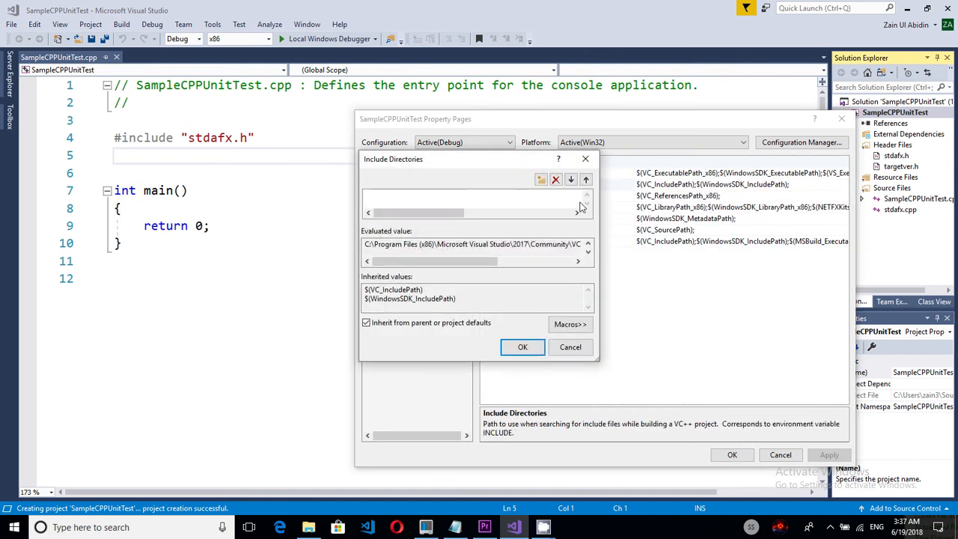
pyautogui.click(542, 180)
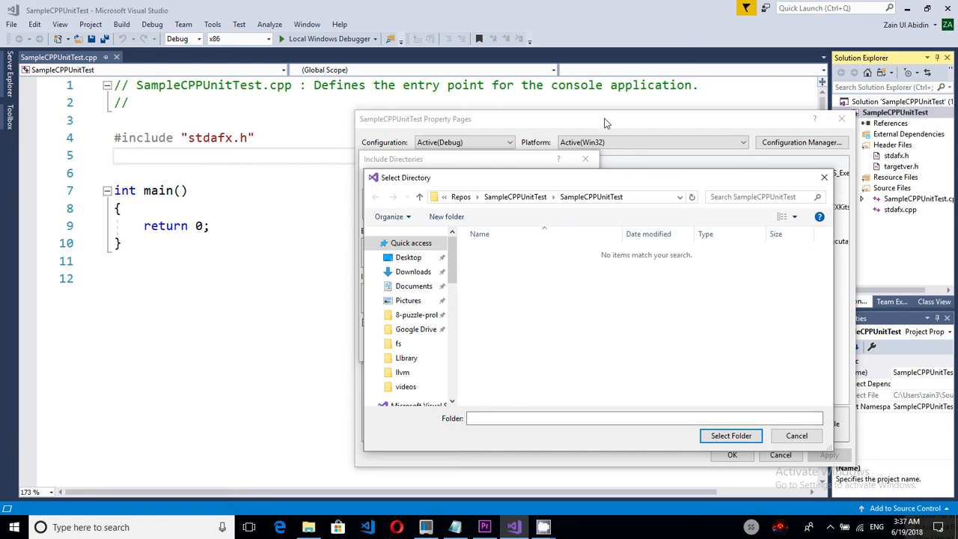
pyautogui.write('C:\\devsda\\tmp\\CppUnit\\')
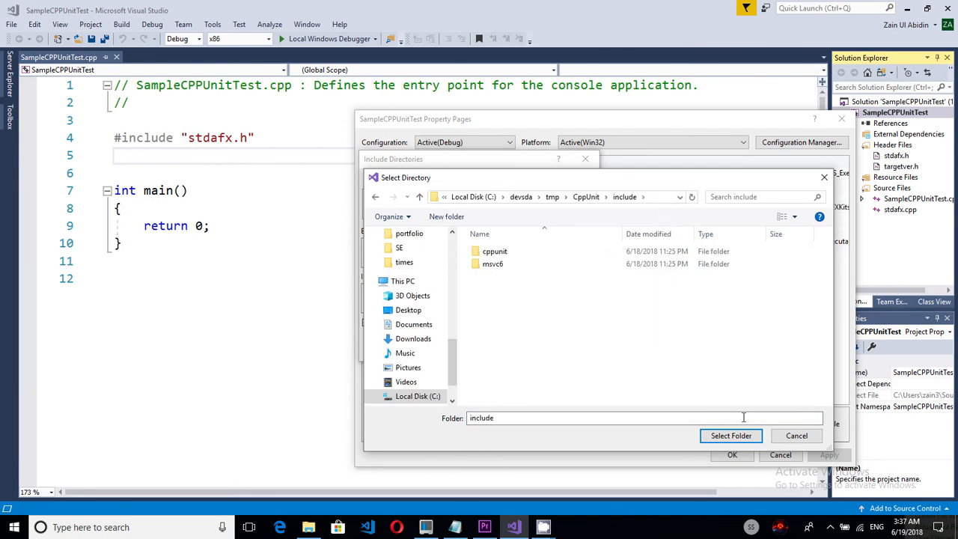
pyautogui.click(730, 435)
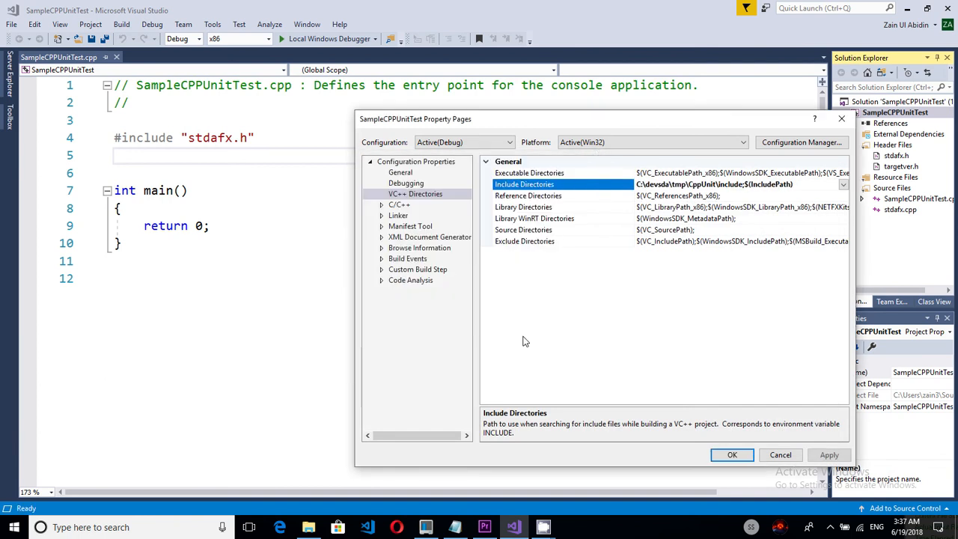
# Add the CppUnit lib folder to Library Directories, set Linker Input dependencies, and apply the properties
pyautogui.click(524, 207)
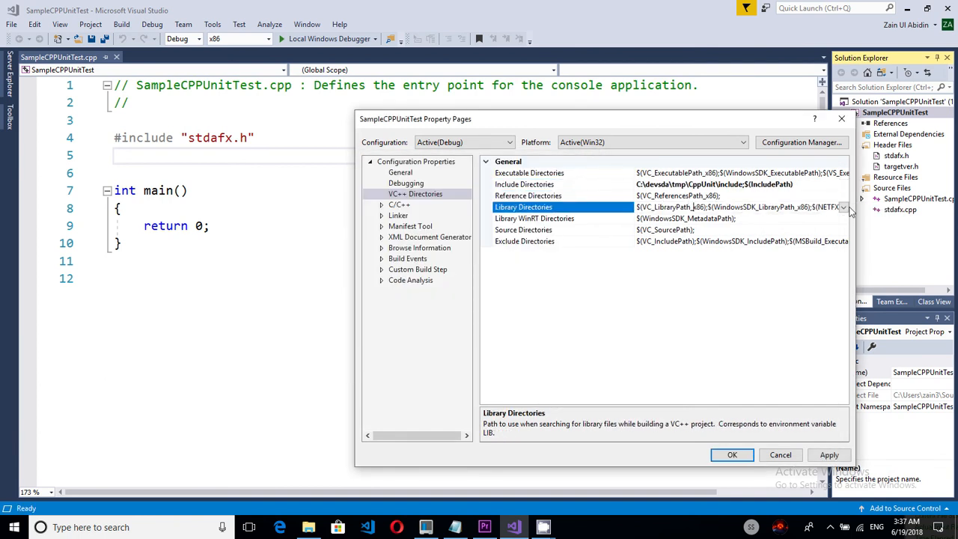
pyautogui.click(844, 207)
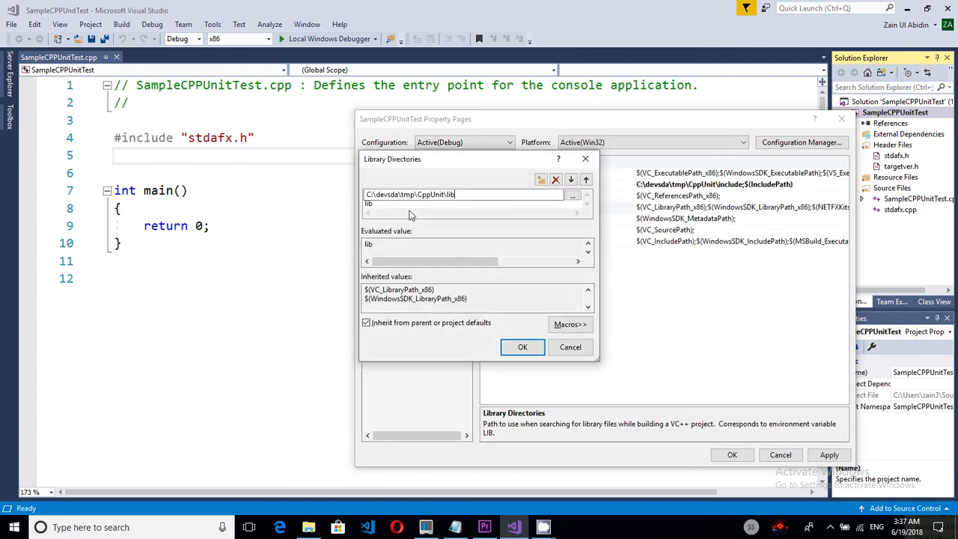
pyautogui.click(523, 347)
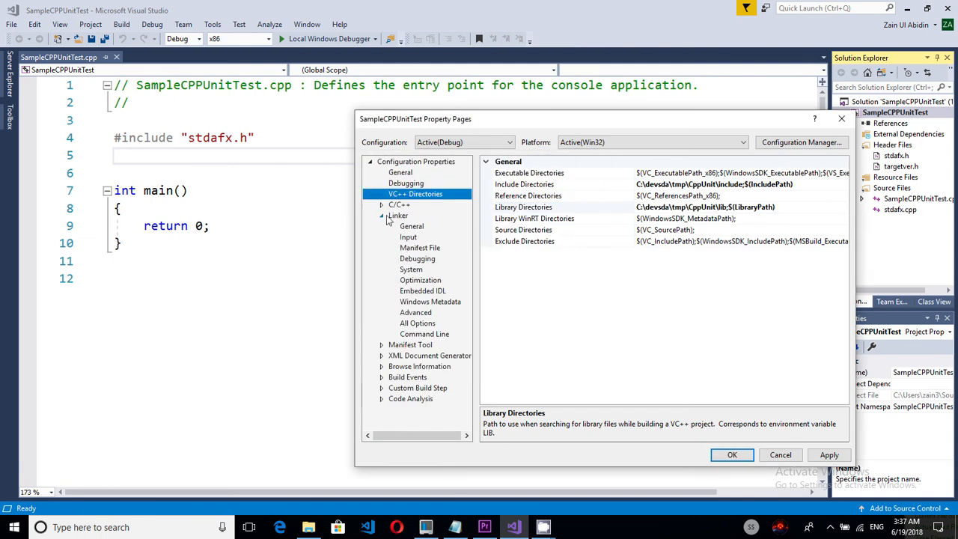
pyautogui.click(407, 236)
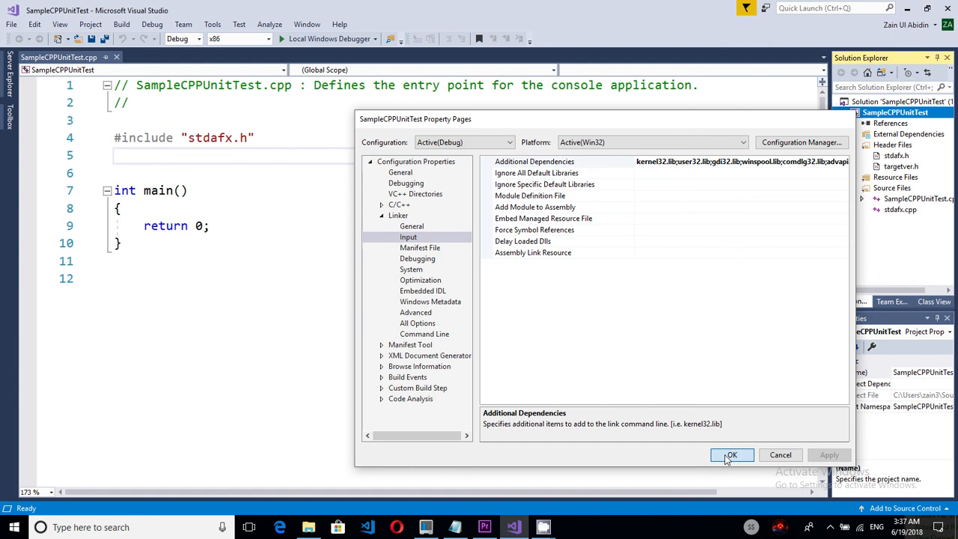
pyautogui.click(730, 455)
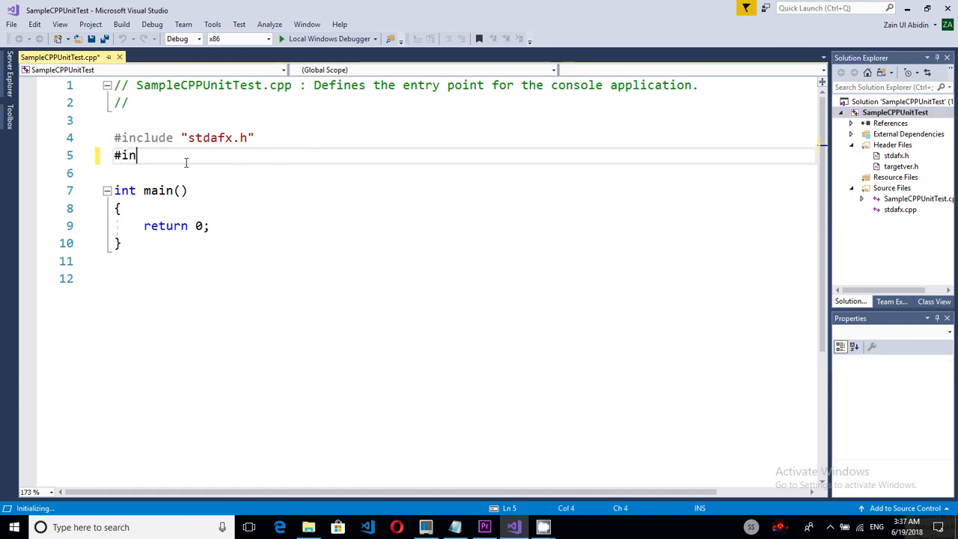
# Write the CppUnit #include line in the TaskApplication source
pyautogui.write('clude <cpp>')
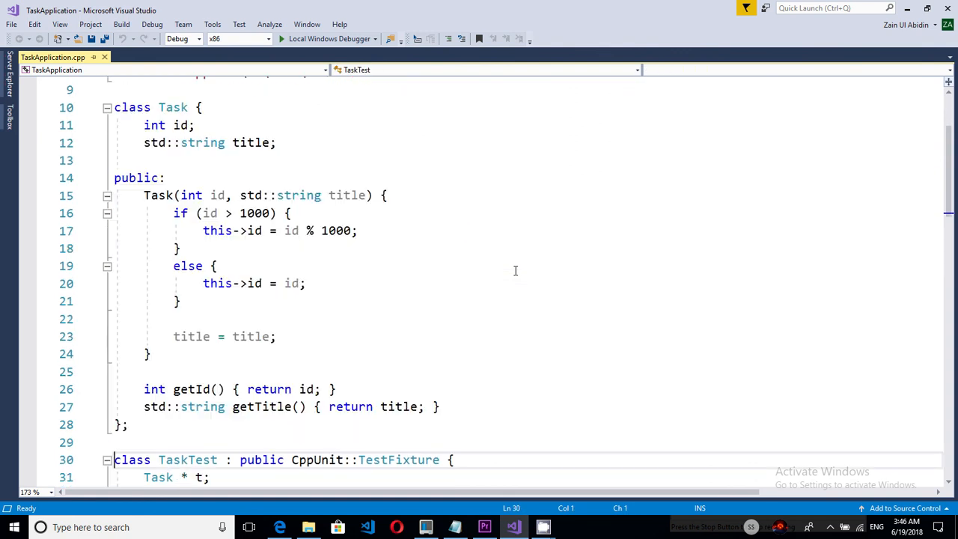
pyautogui.scroll(-3)
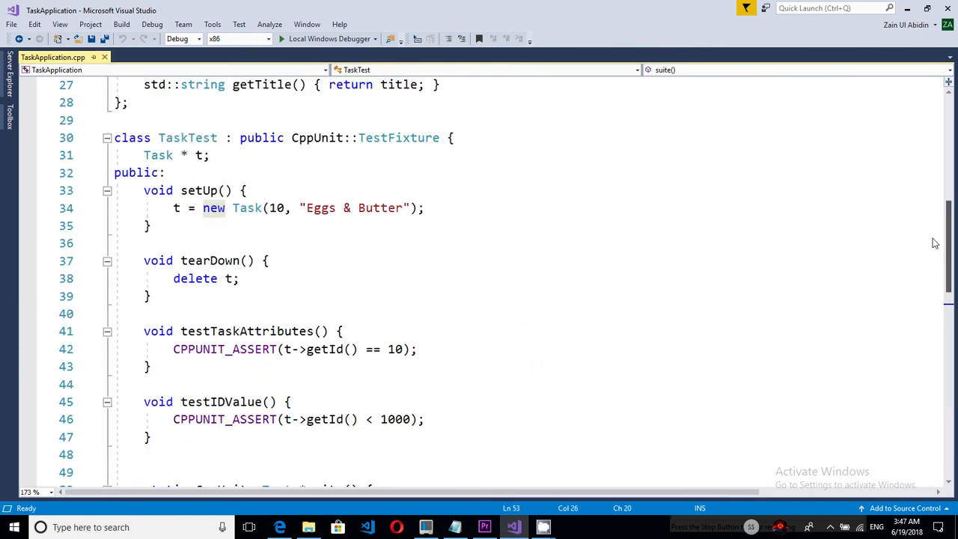
pyautogui.doubleClick(398, 138)
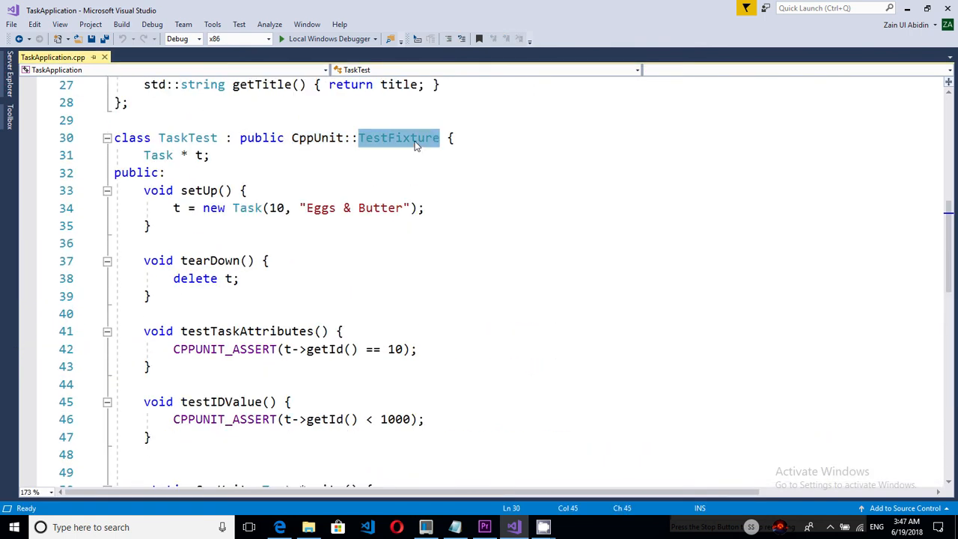
pyautogui.click(192, 225)
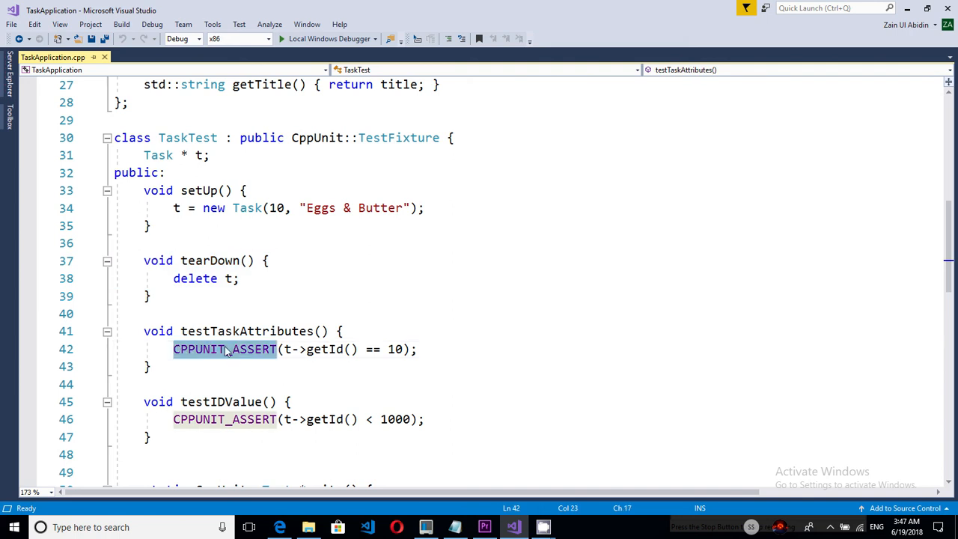
pyautogui.moveTo(240, 356)
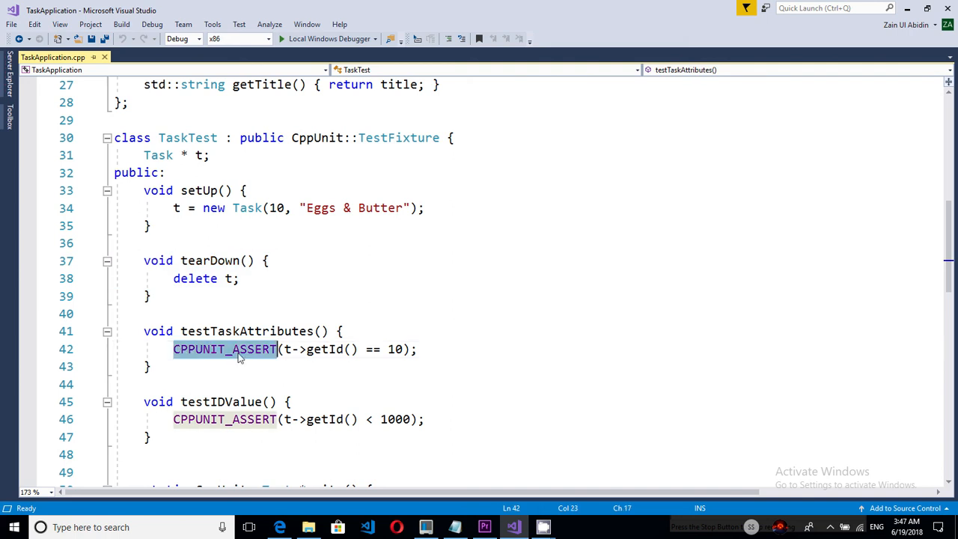
pyautogui.scroll(3)
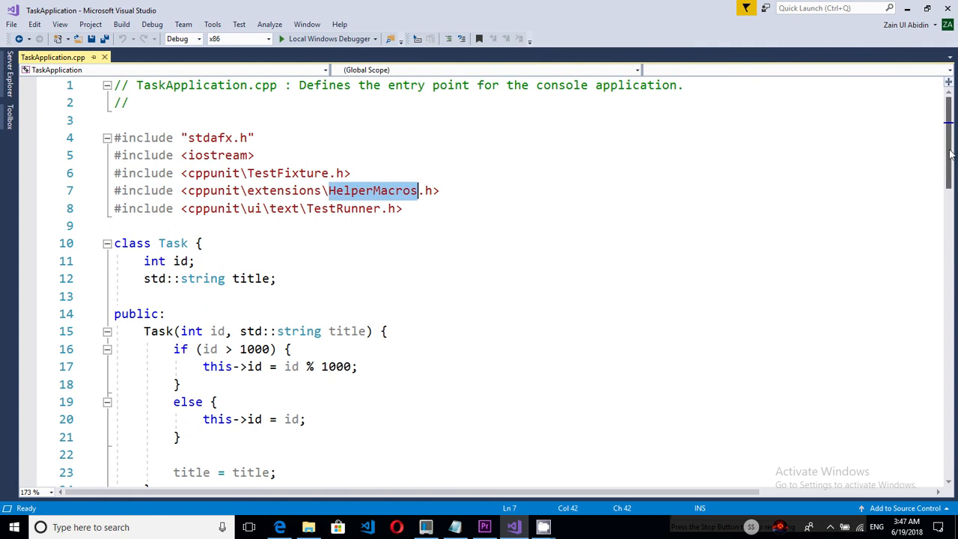
pyautogui.scroll(-3)
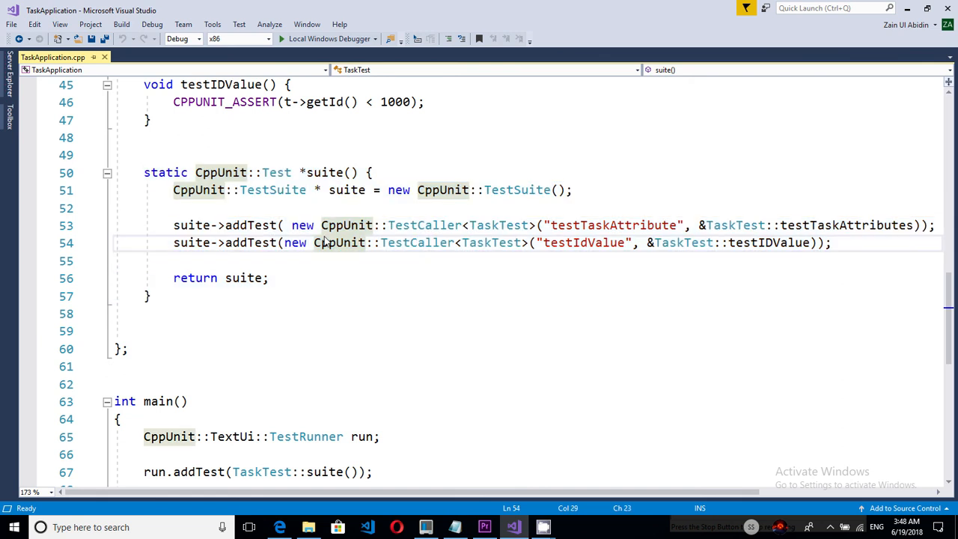
pyautogui.moveTo(322, 425)
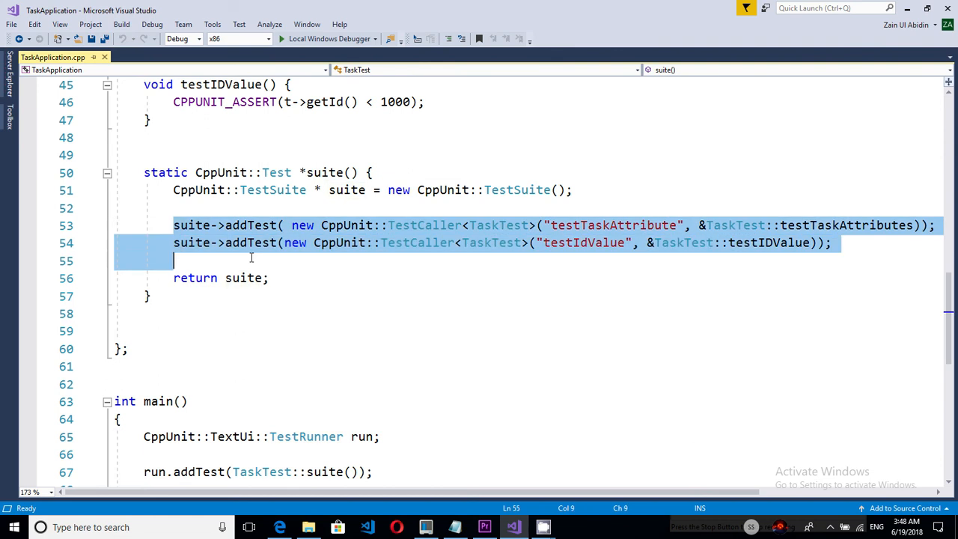
pyautogui.moveTo(306, 437)
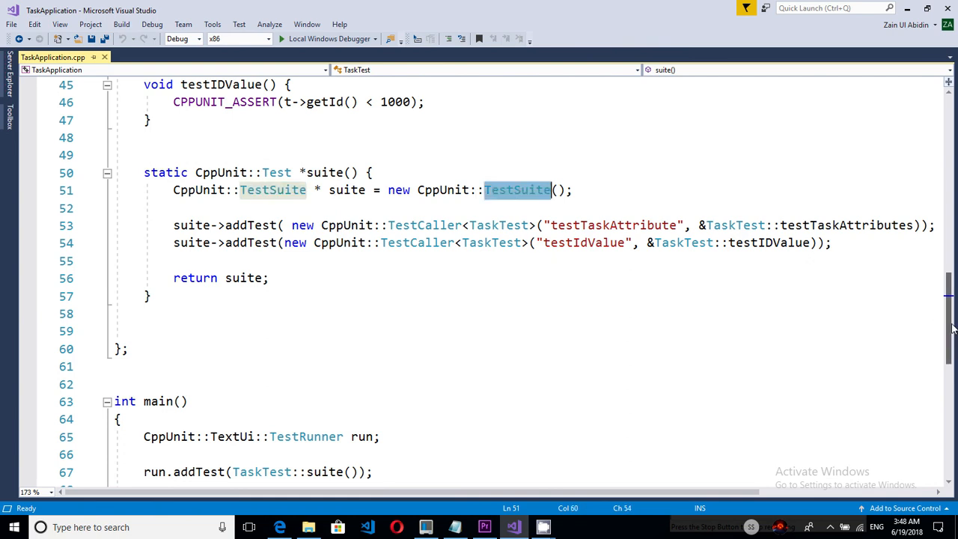
pyautogui.scroll(3)
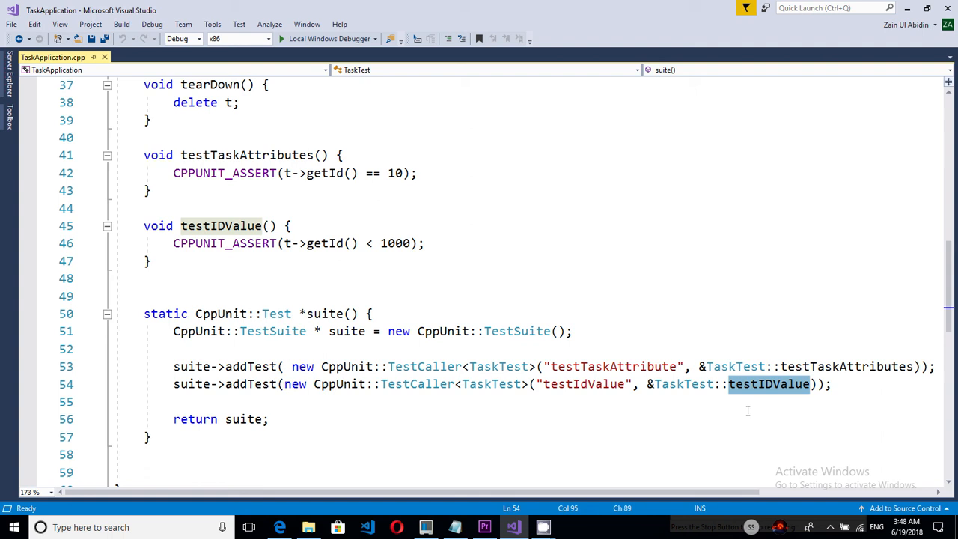
pyautogui.moveTo(417, 383)
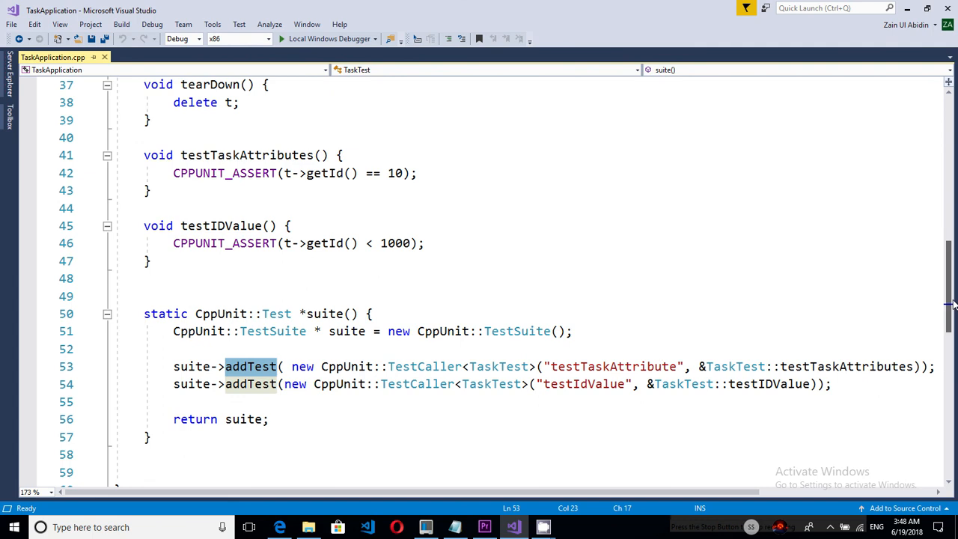
pyautogui.scroll(-3)
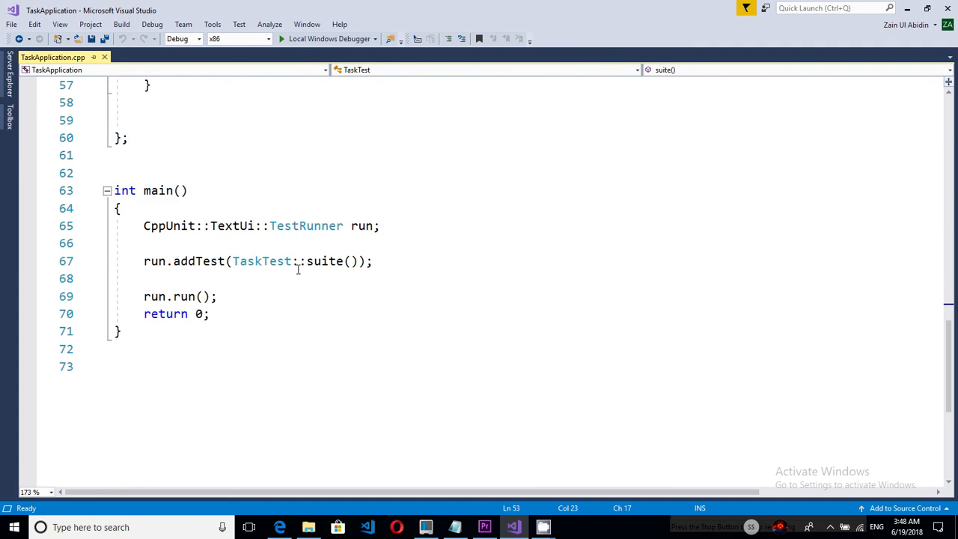